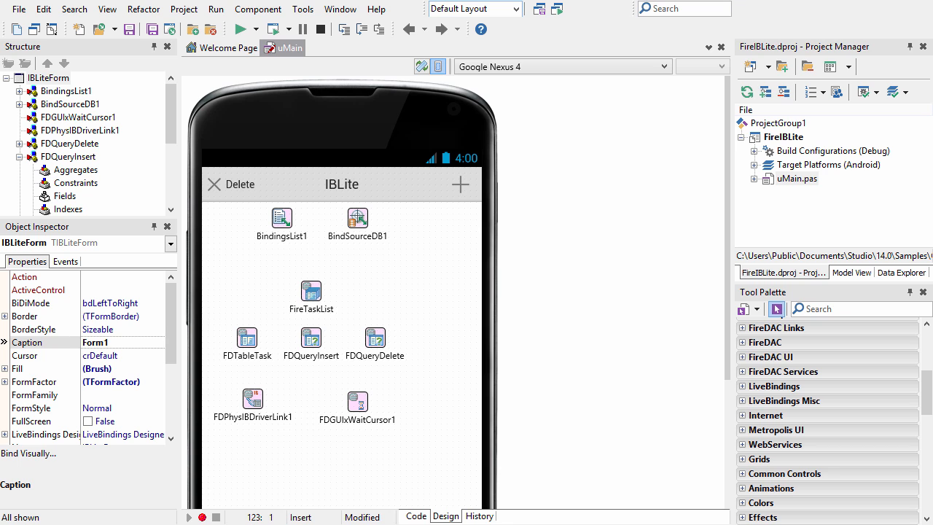
# Review FireTaskList's connection settings, then show its BeforeConnect code setting the TASKS.GDB path and sysdba login.
pyautogui.click(311, 291)
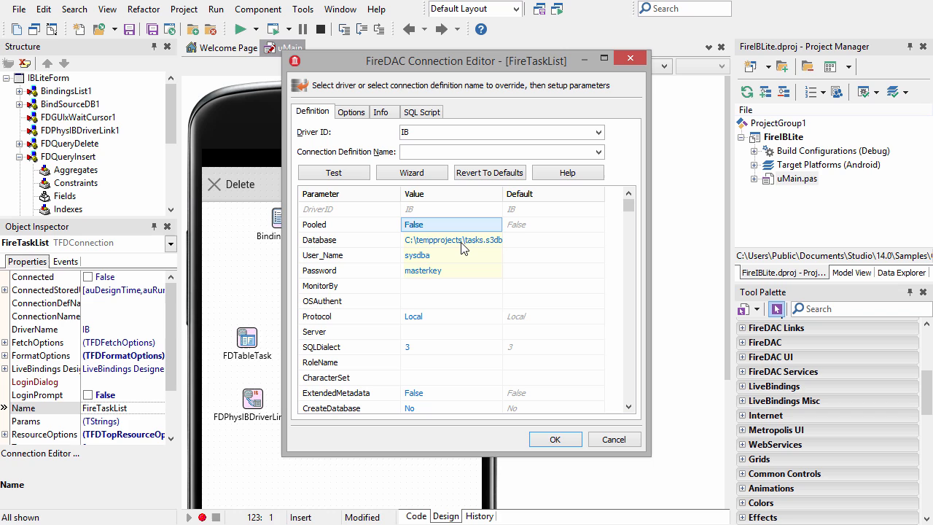
pyautogui.moveTo(437, 243)
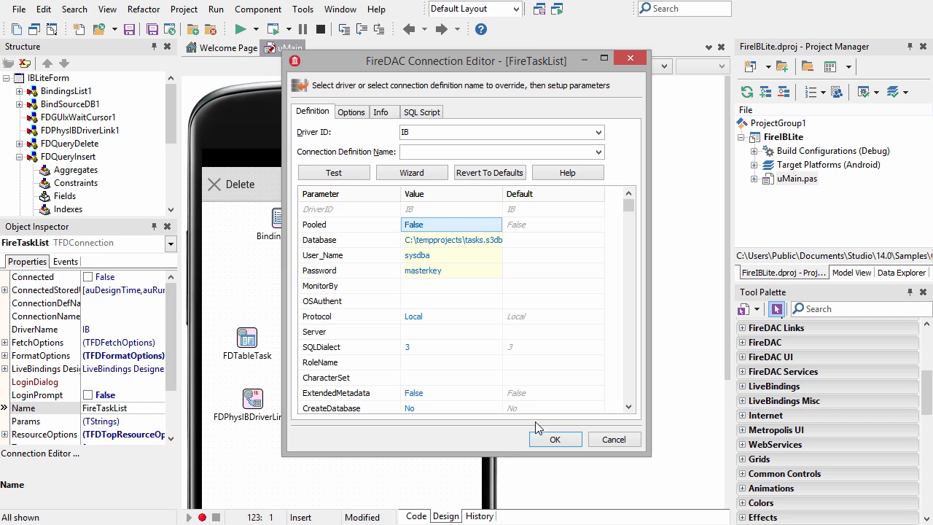
pyautogui.click(555, 438)
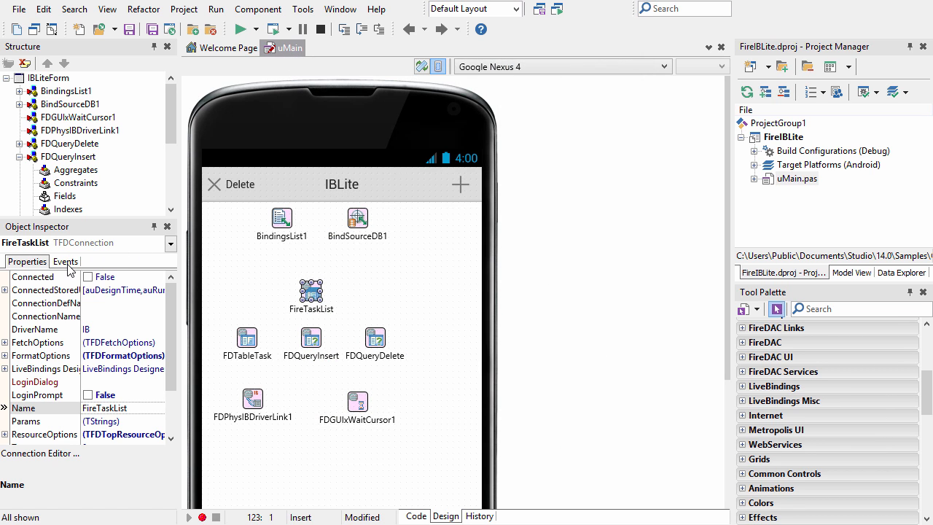
pyautogui.click(65, 261)
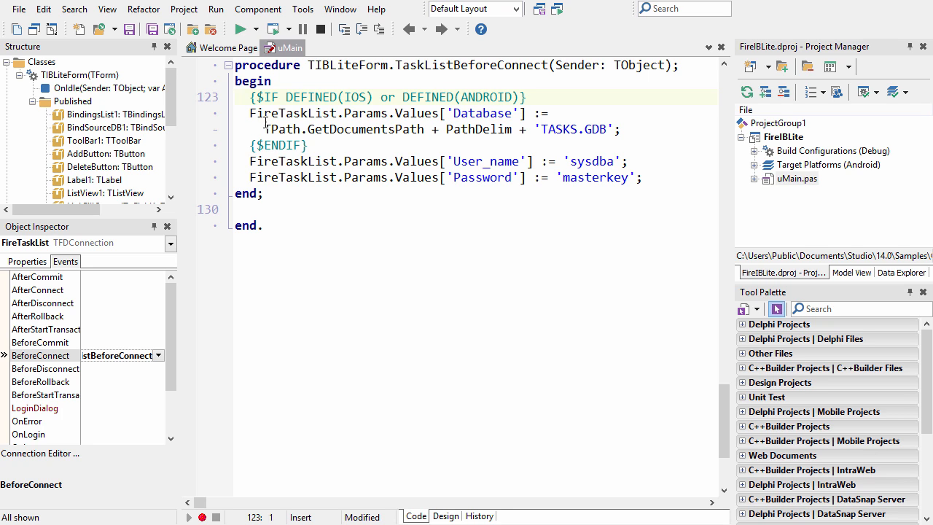
pyautogui.moveTo(353, 129)
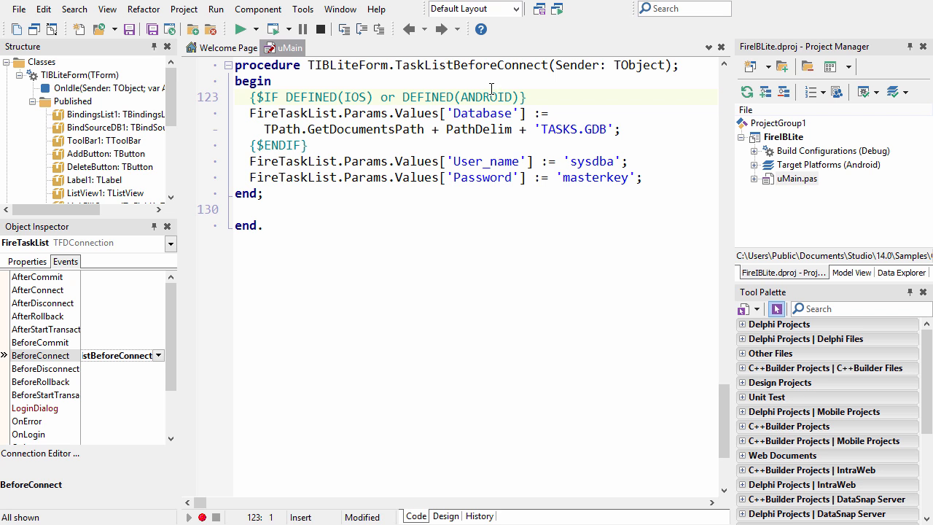
pyautogui.click(184, 9)
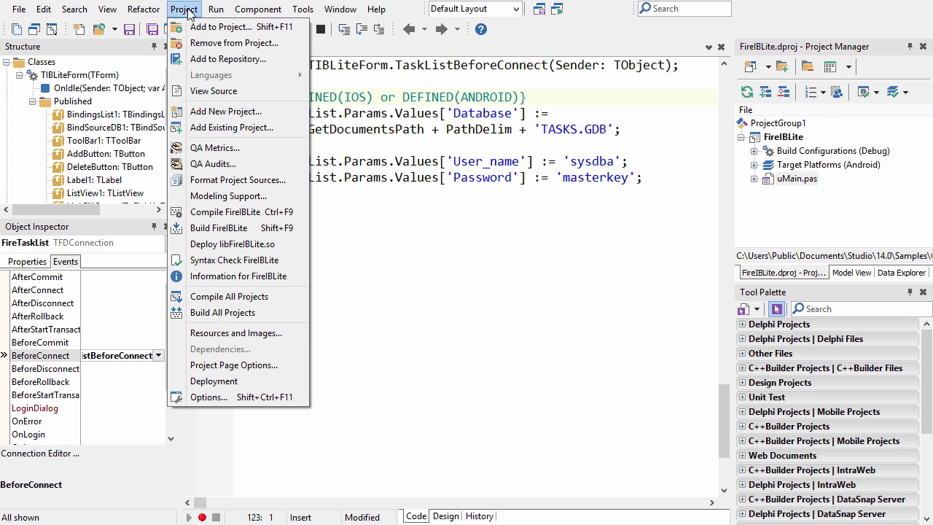
# Switch FireIBLite's deployment list to All configurations - iOS Device and select TASKS.GDB.
pyautogui.click(213, 380)
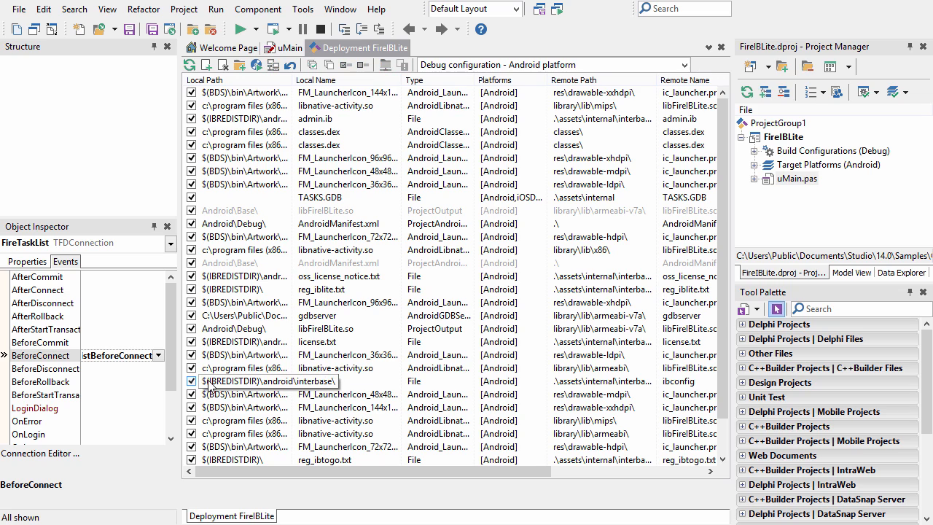
pyautogui.click(342, 197)
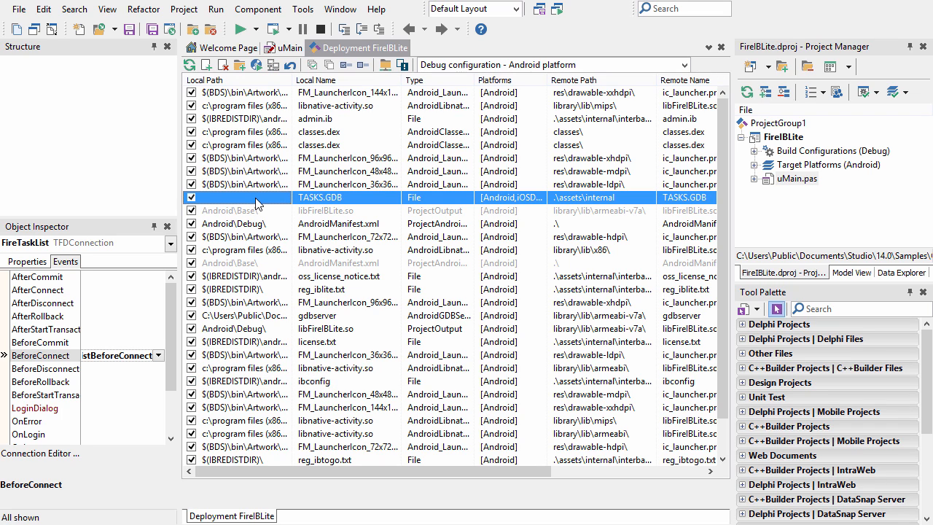
pyautogui.moveTo(564, 198)
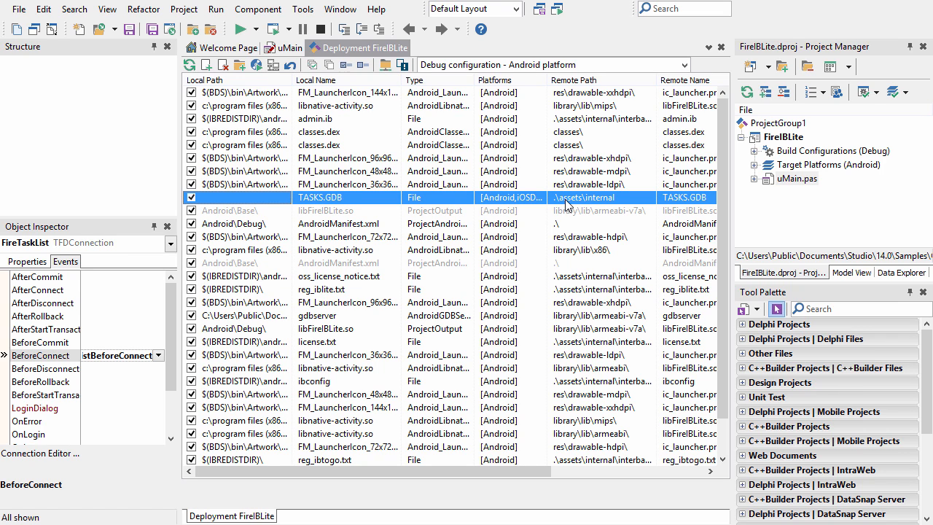
pyautogui.click(683, 64)
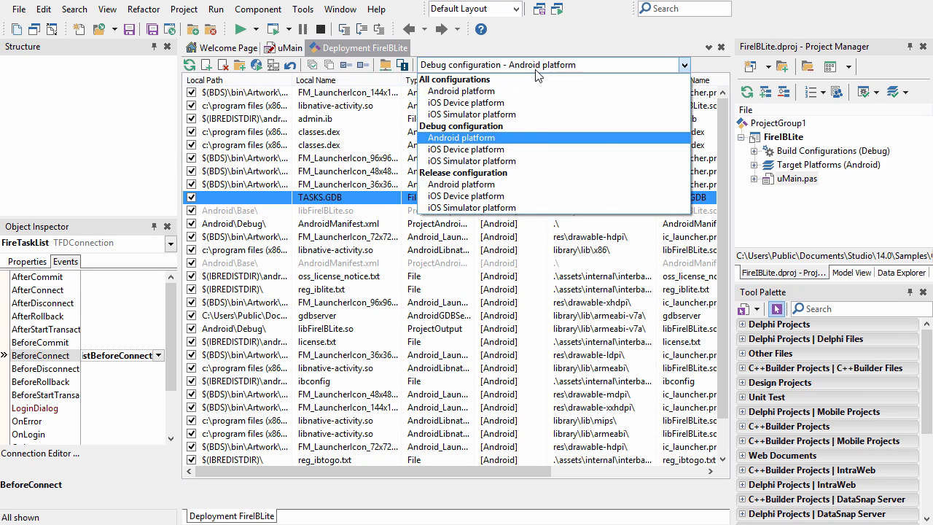
pyautogui.click(471, 102)
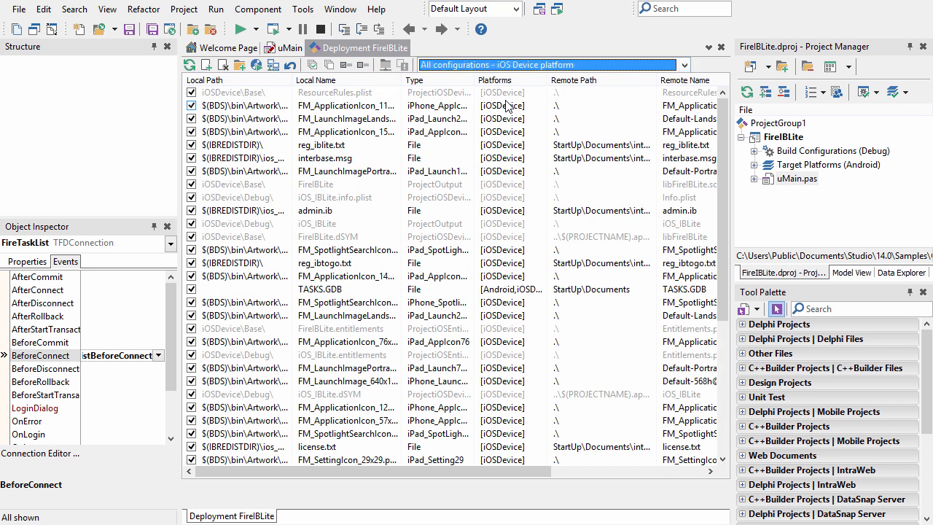
pyautogui.click(346, 288)
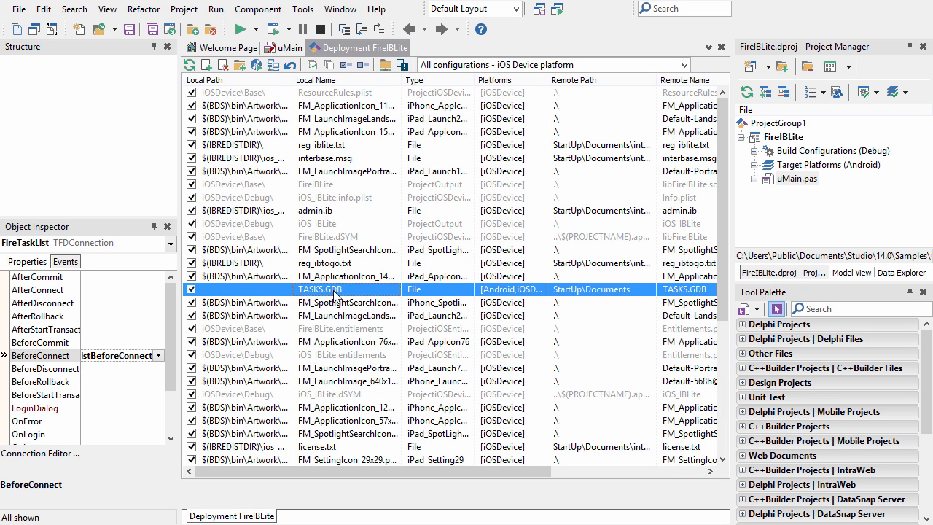
pyautogui.moveTo(575, 296)
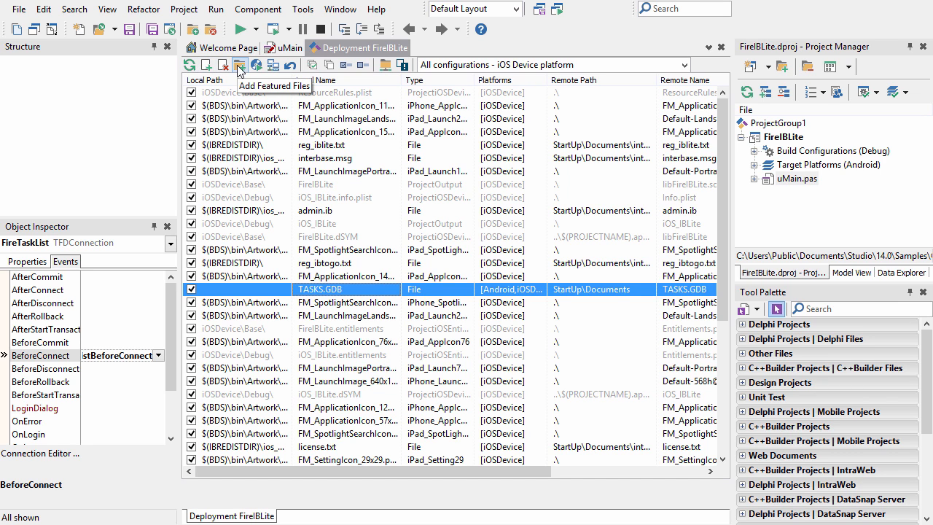
# Accept the featured deployment files with InterBase ToGo ticked.
pyautogui.click(238, 65)
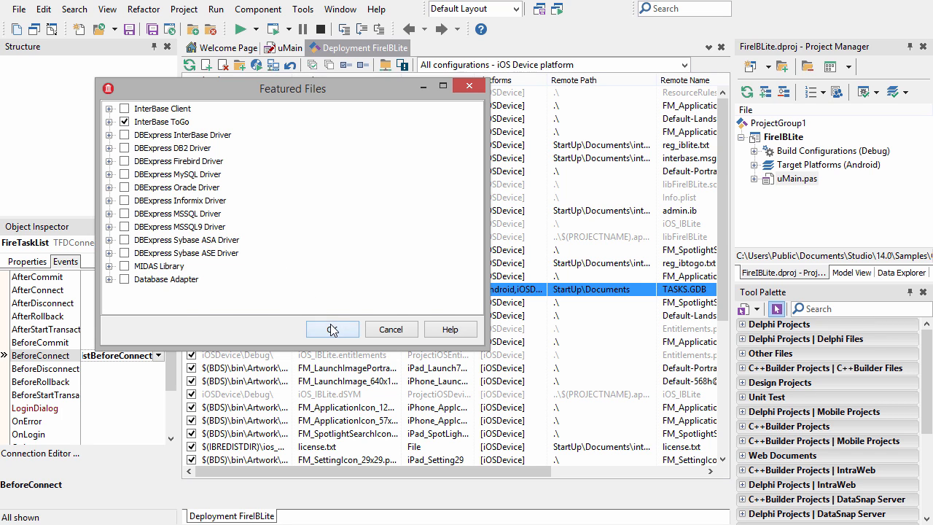
pyautogui.click(332, 329)
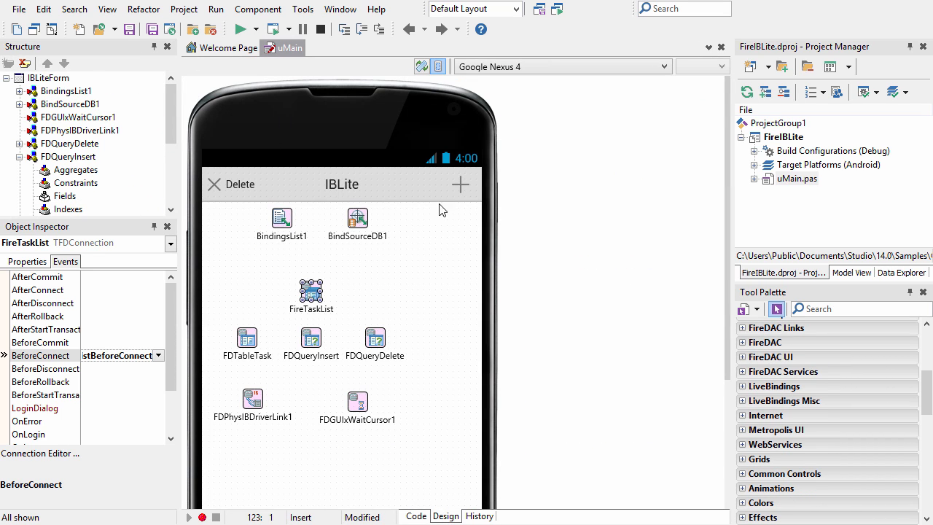
pyautogui.click(415, 515)
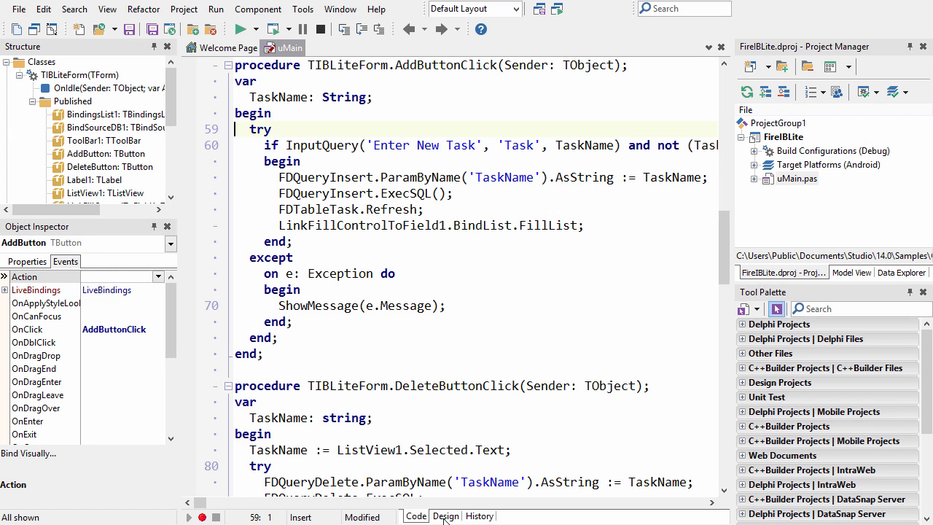
pyautogui.click(446, 515)
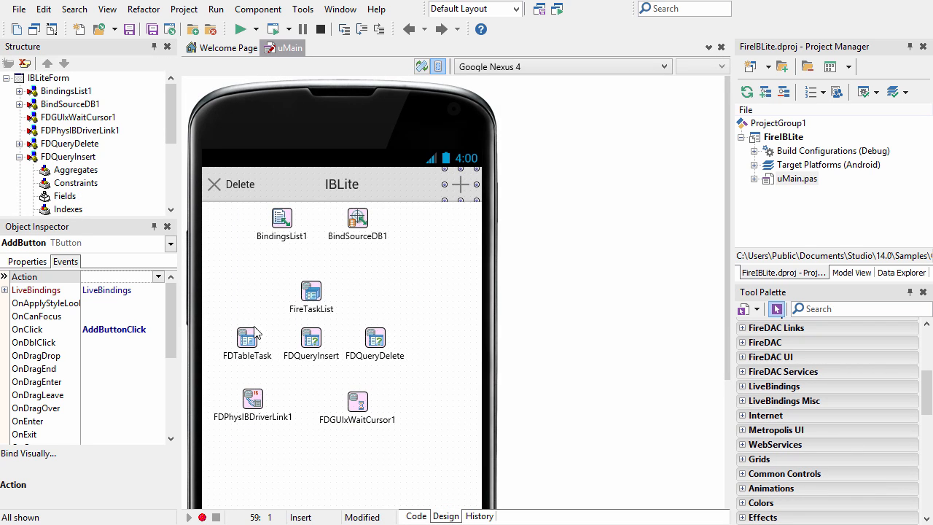
pyautogui.click(310, 337)
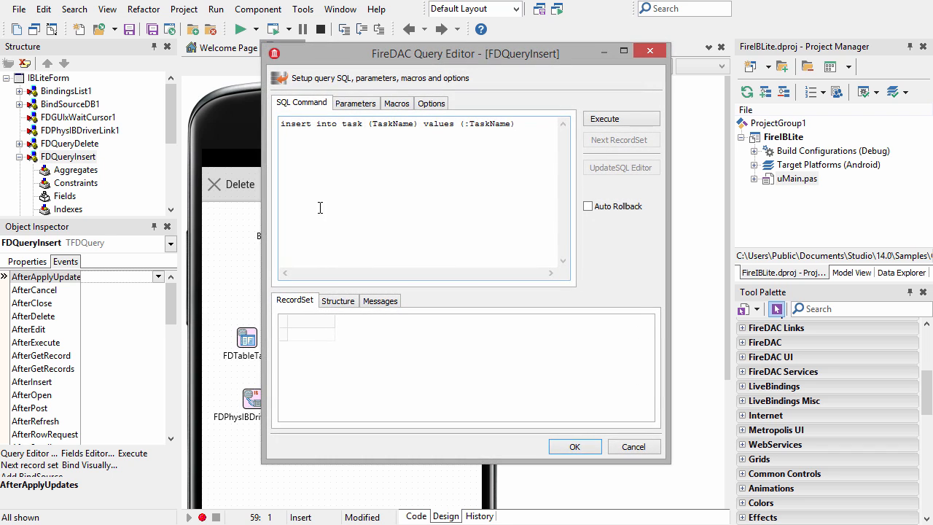
pyautogui.moveTo(574, 447)
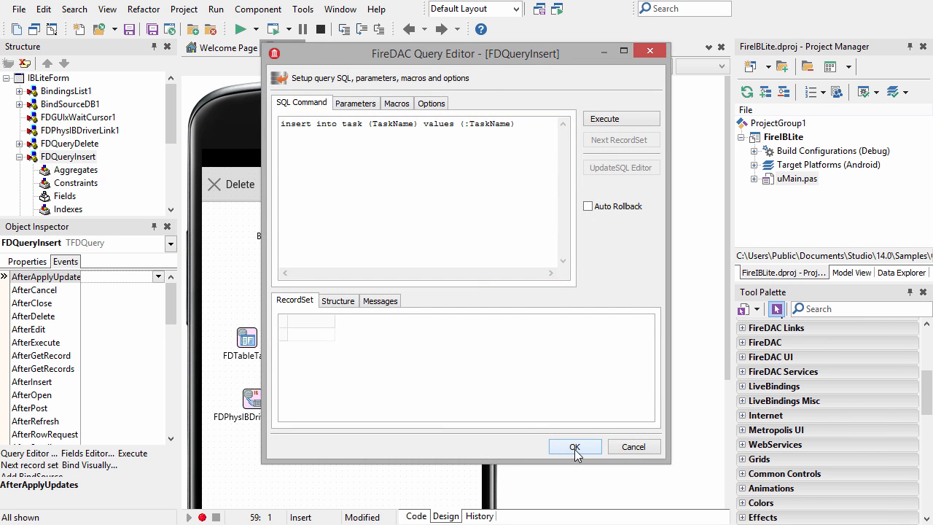
pyautogui.click(574, 446)
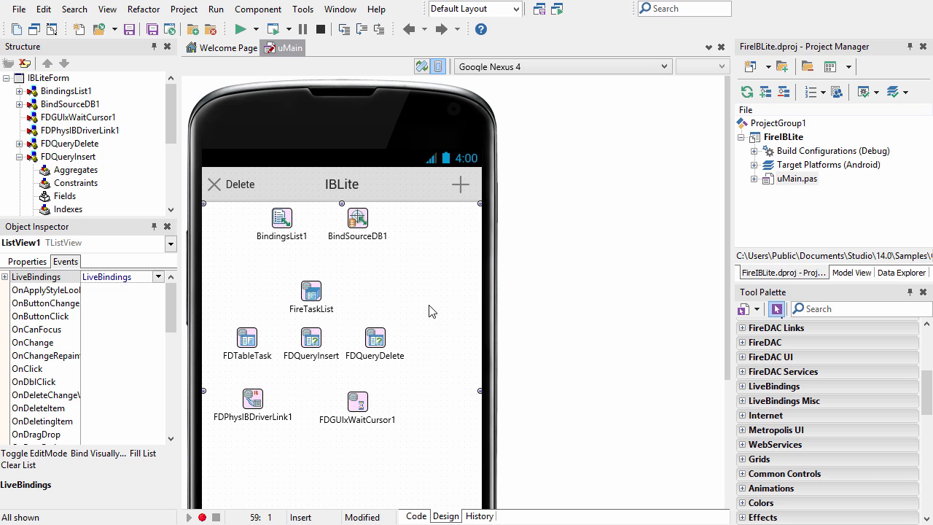
pyautogui.moveTo(277, 340)
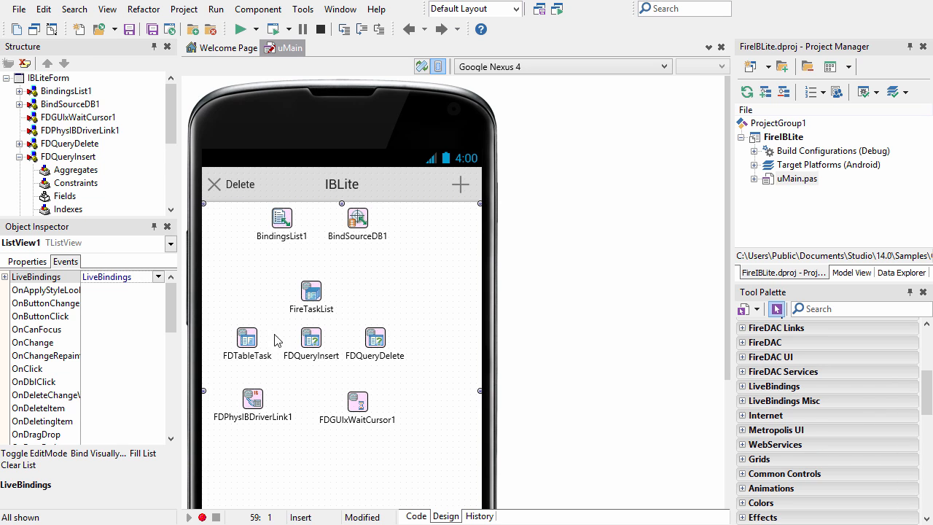
# Add a 'test task' in the phone's IBLite app, then delete it, leaving the two original tasks.
pyautogui.click(246, 337)
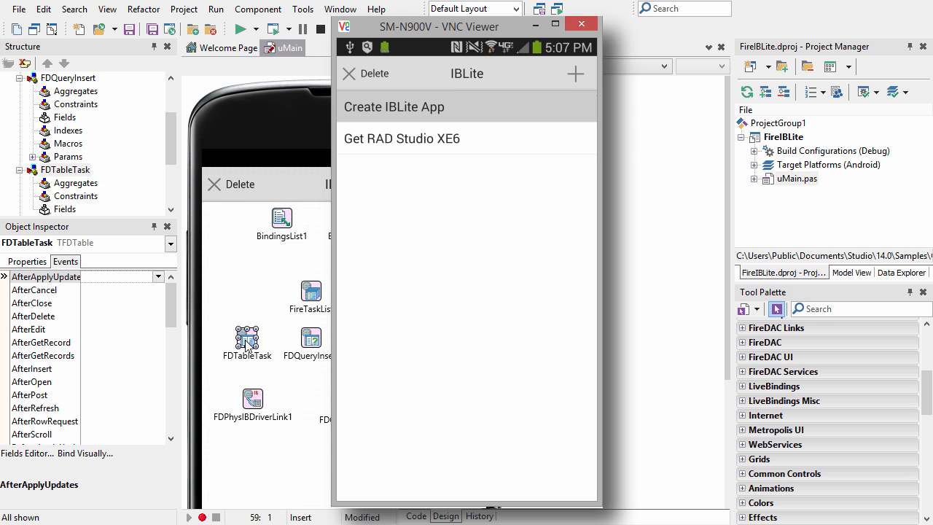
pyautogui.click(575, 73)
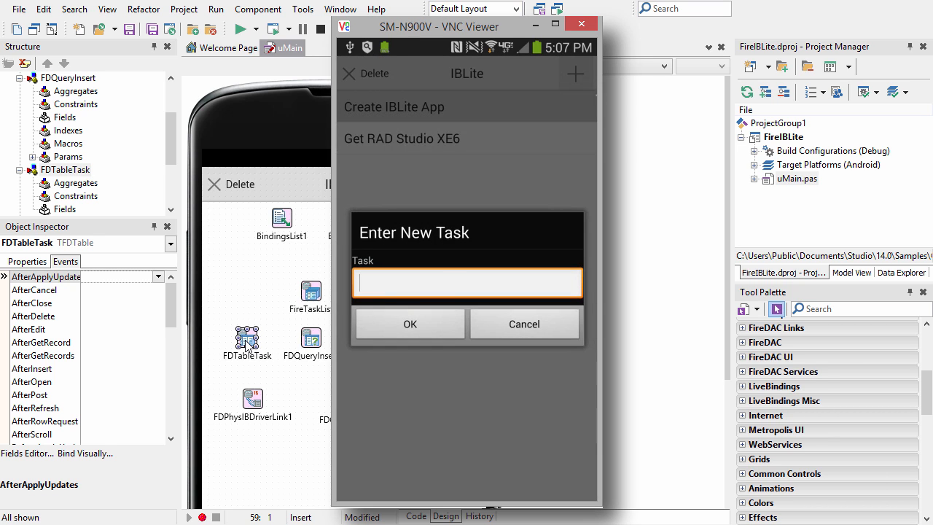
pyautogui.write('test')
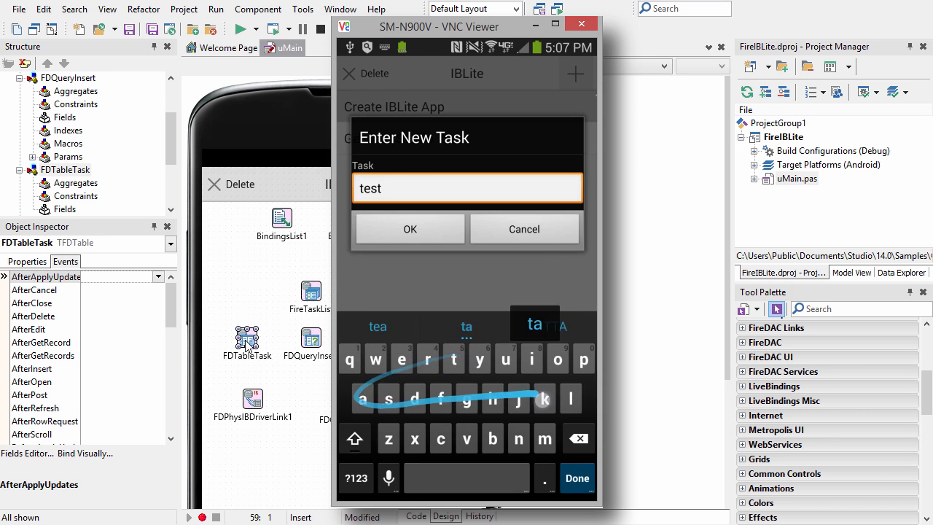
pyautogui.click(409, 228)
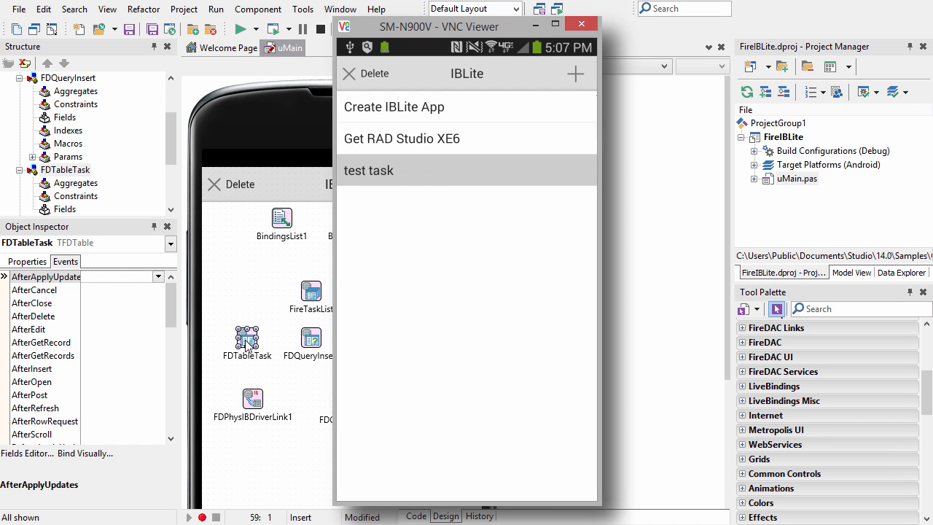
pyautogui.click(375, 73)
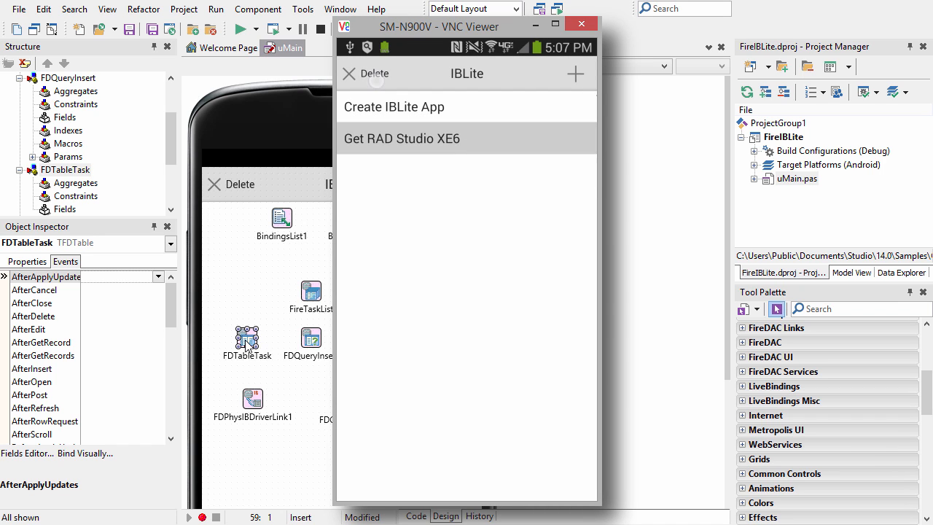